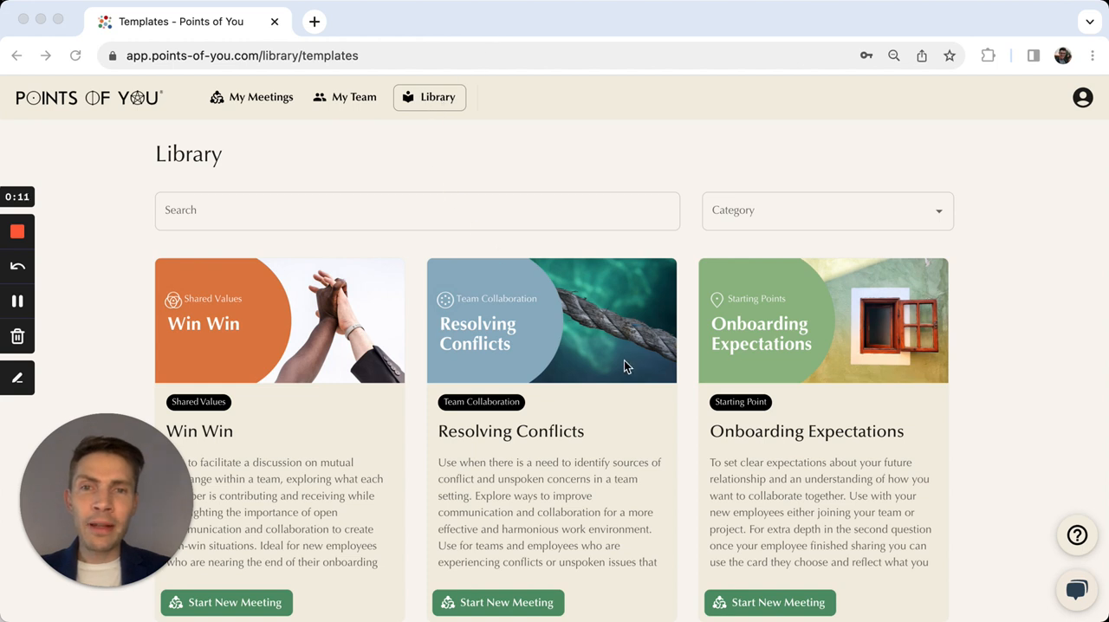
mouse_move(839, 419)
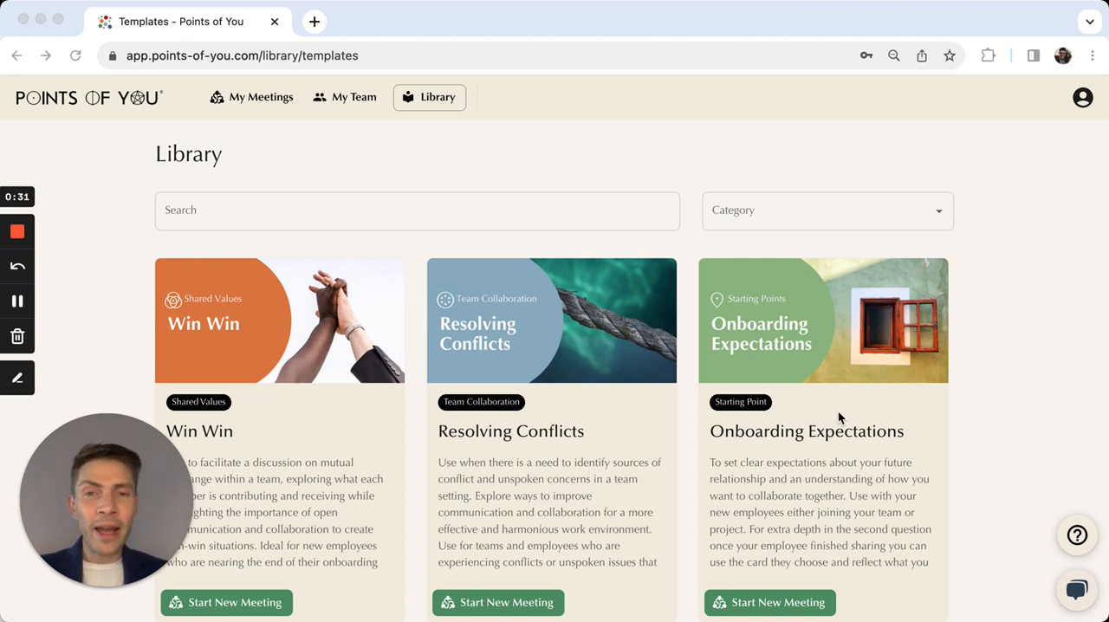
mouse_move(965, 451)
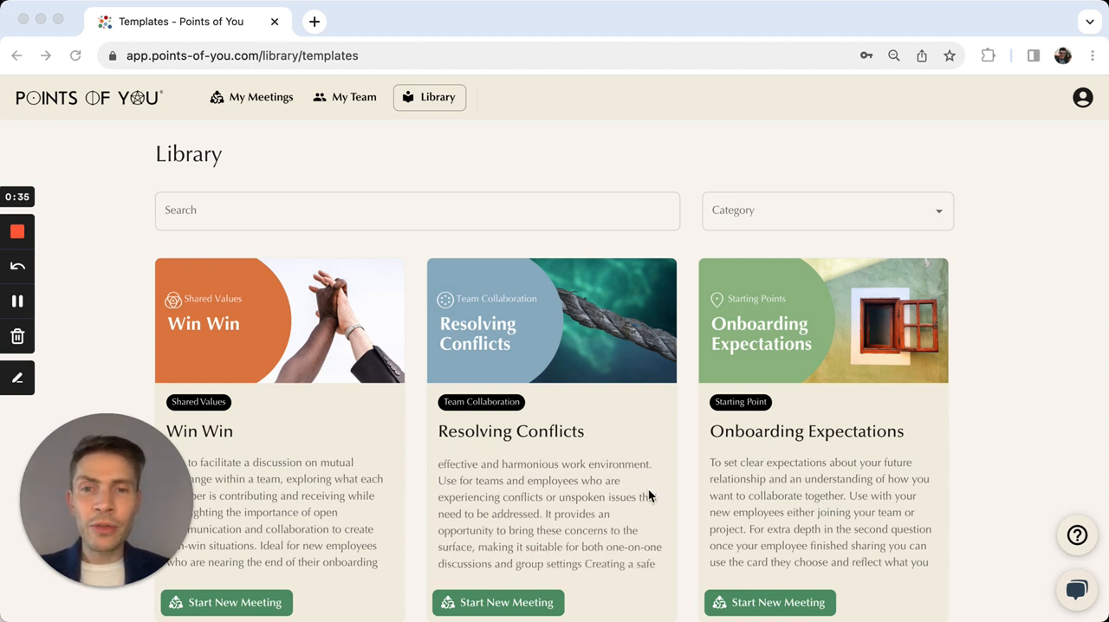
Start a new meeting from the Onboarding Expectations template card in the library, leaving auto close on
scroll("down", 3)
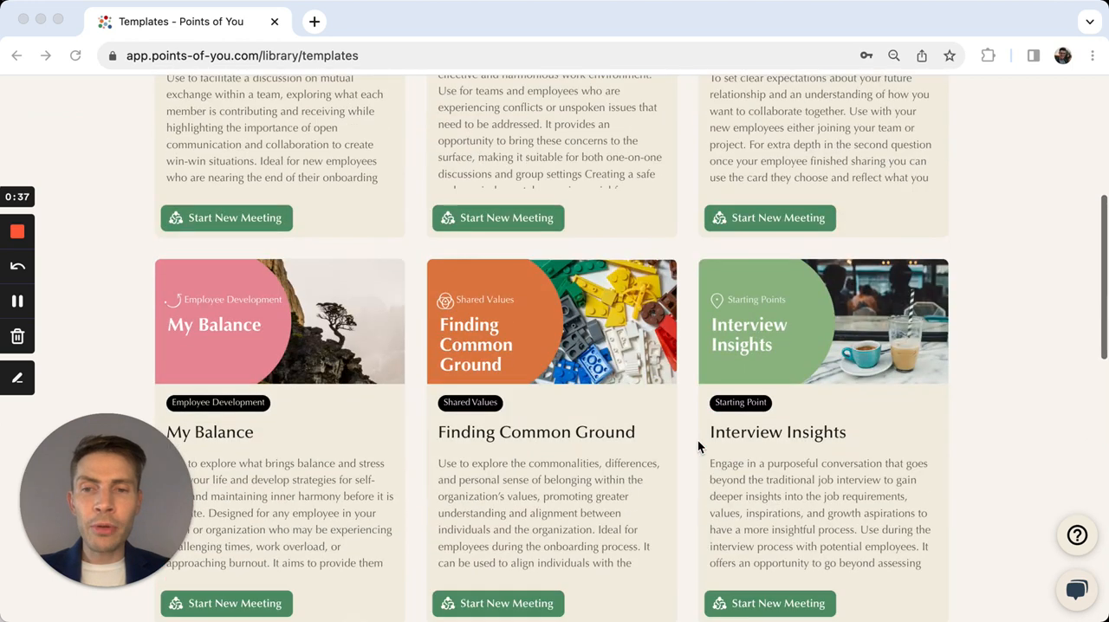
scroll("down", 3)
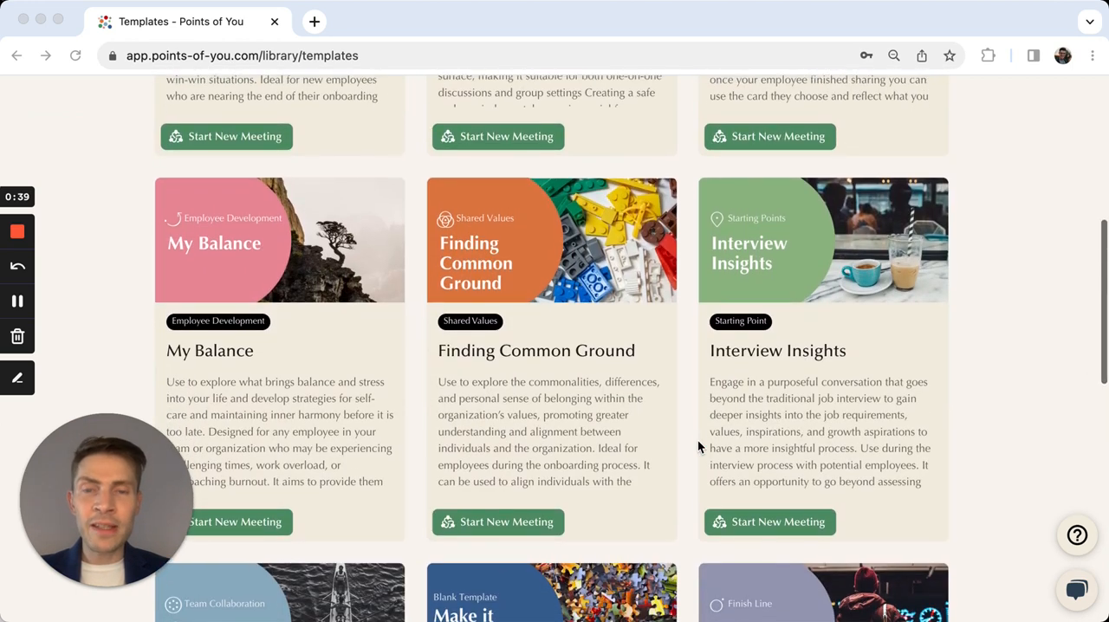
scroll("down", 3)
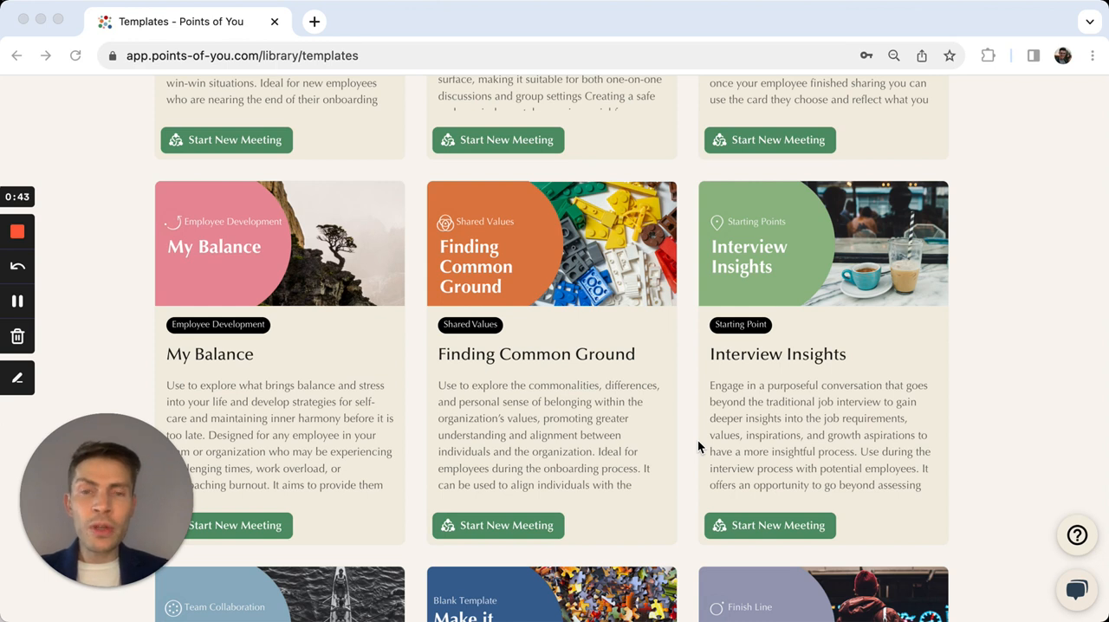
mouse_move(499, 444)
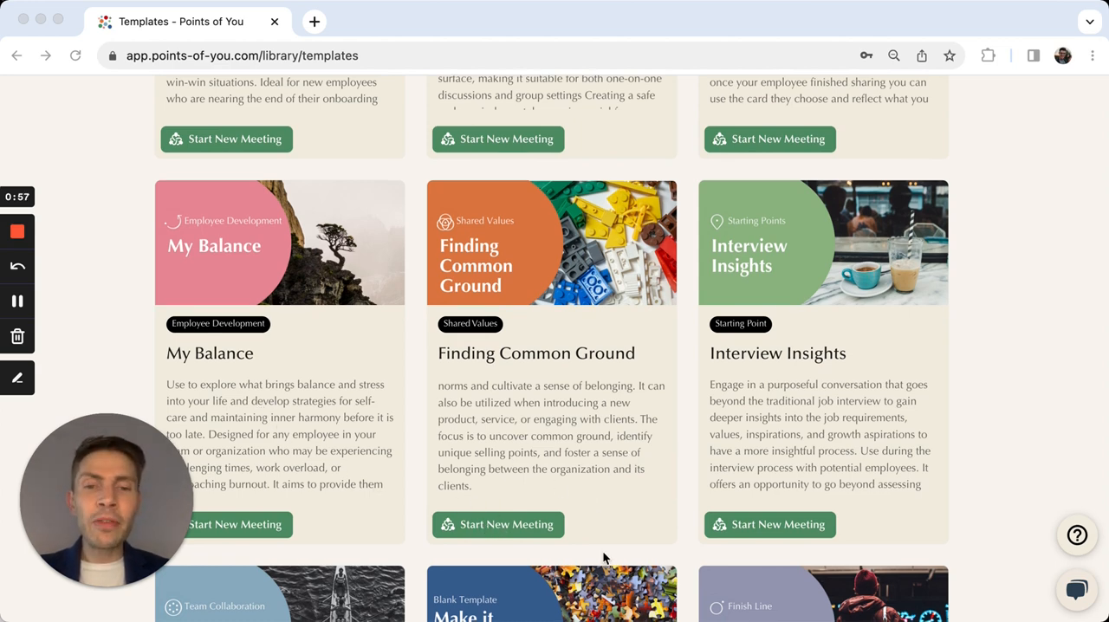
scroll("down", 3)
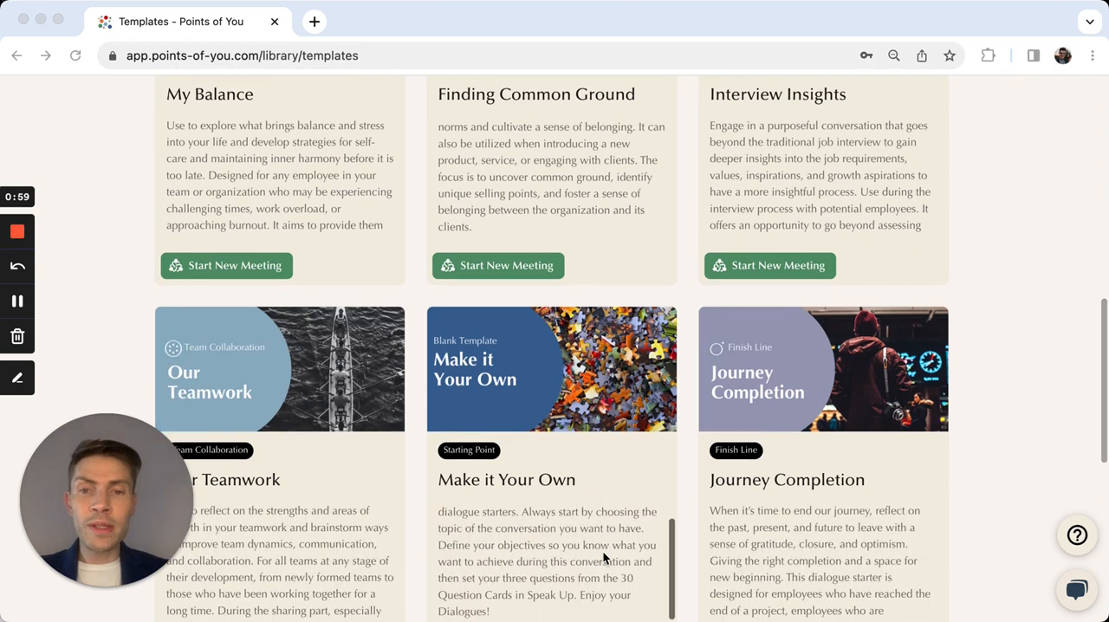
scroll("down", 3)
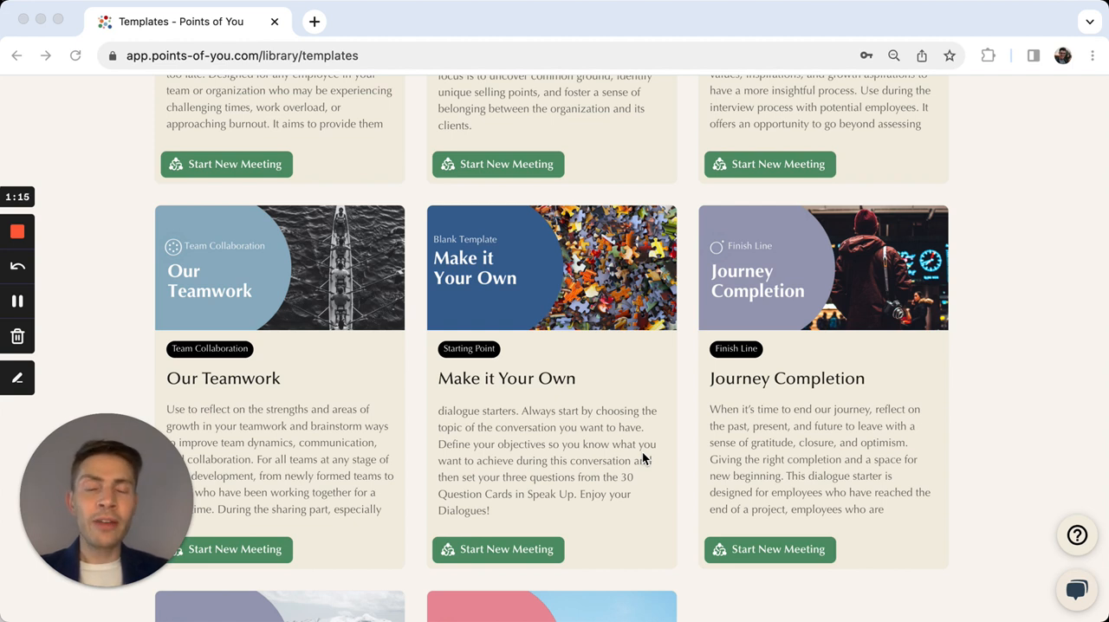
mouse_move(710, 481)
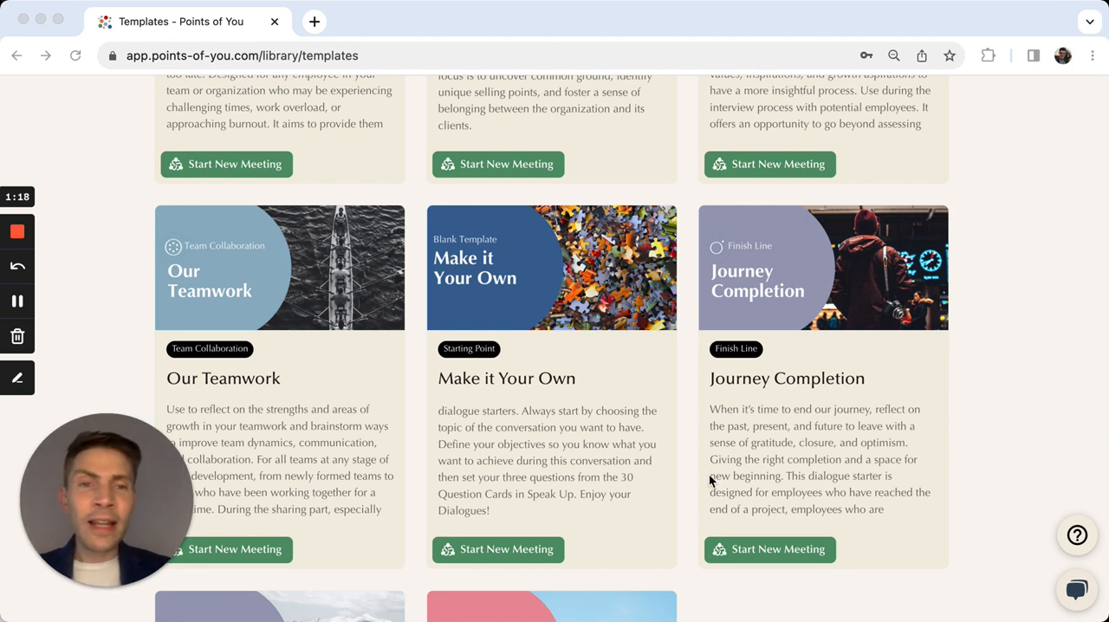
scroll("down", 3)
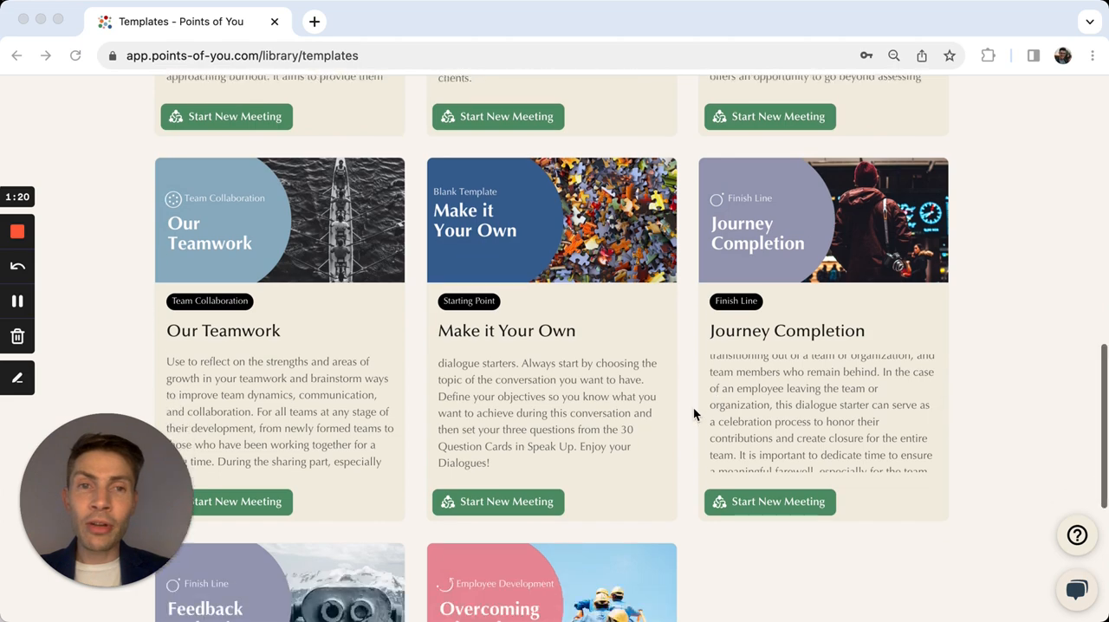
scroll("down", 3)
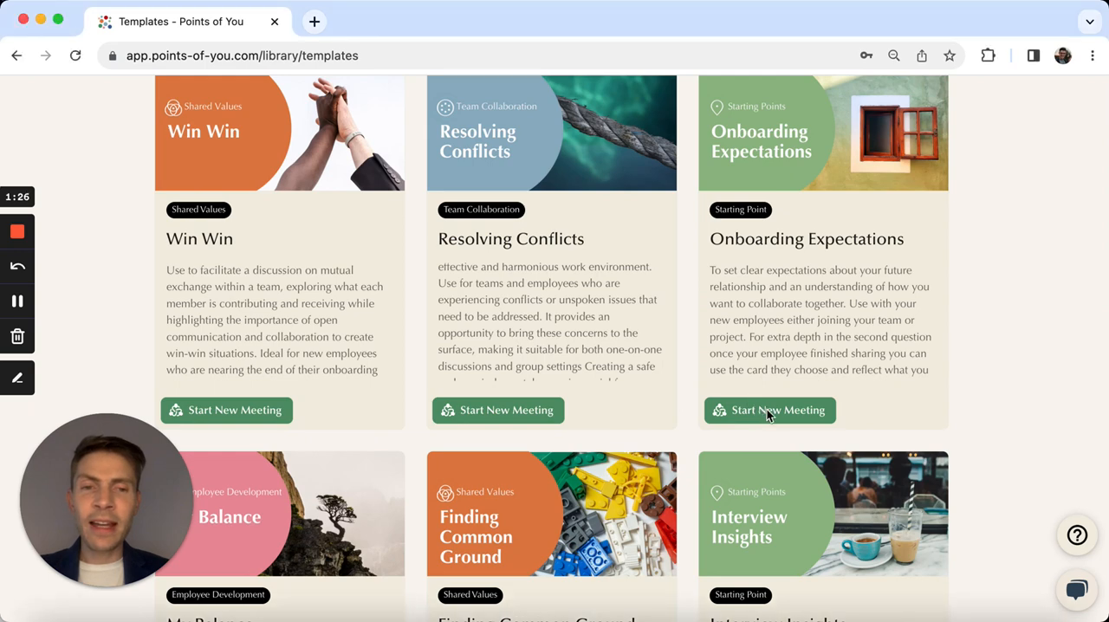
left_click(769, 410)
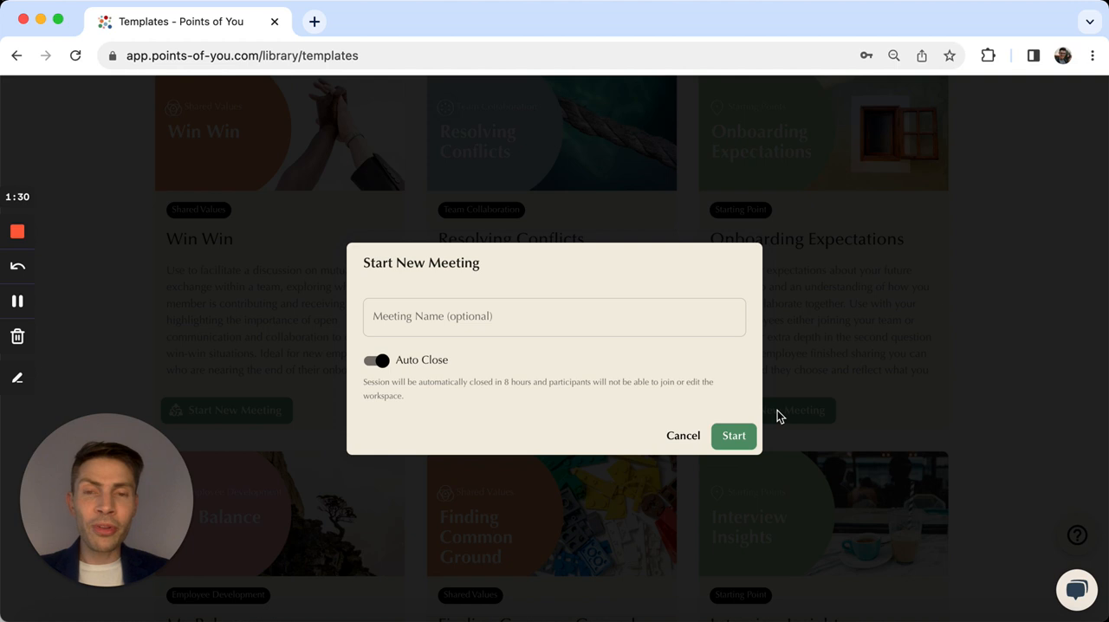
mouse_move(658, 343)
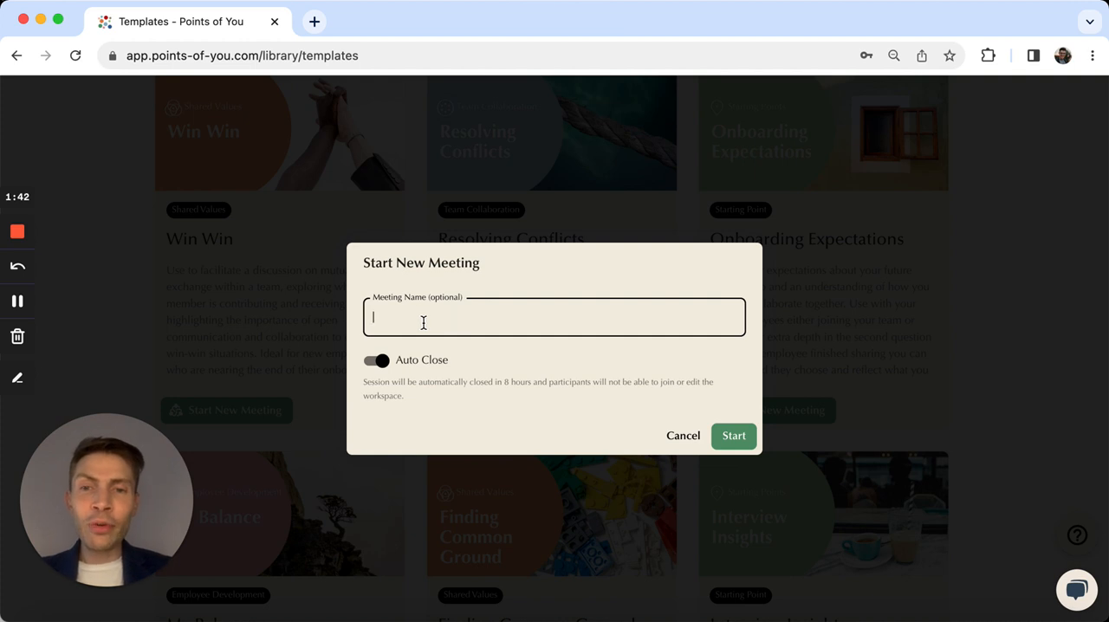
mouse_move(473, 402)
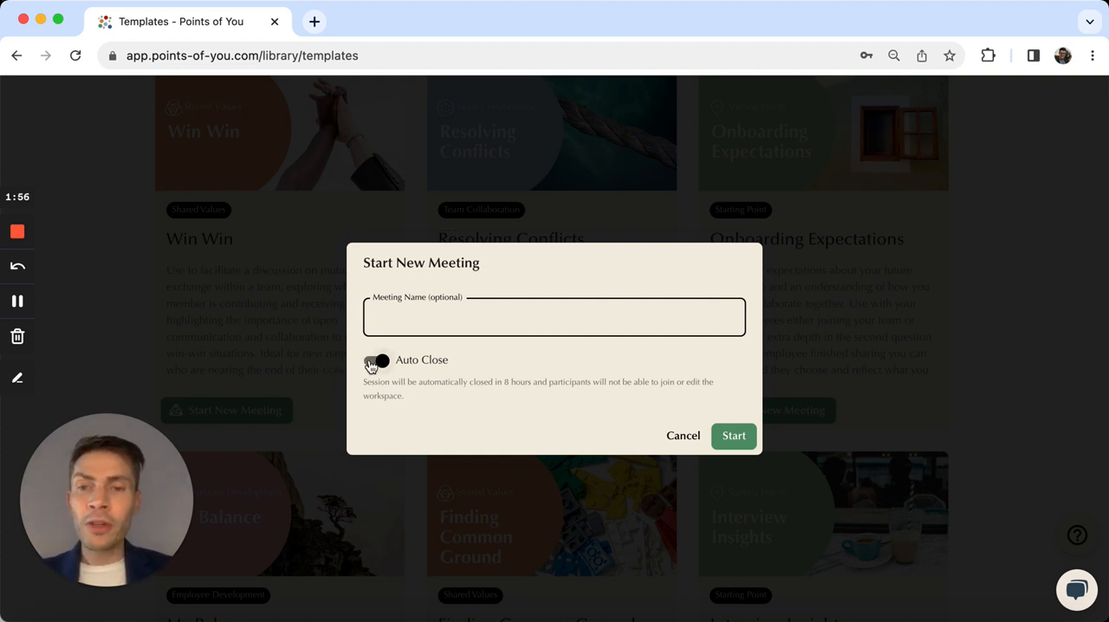
left_click(377, 361)
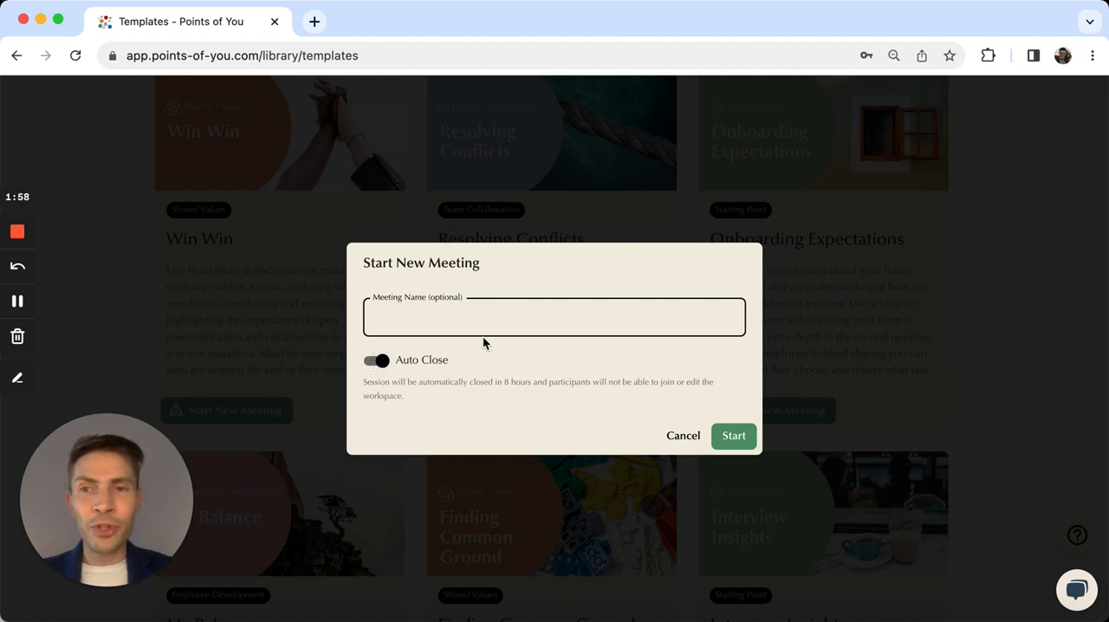